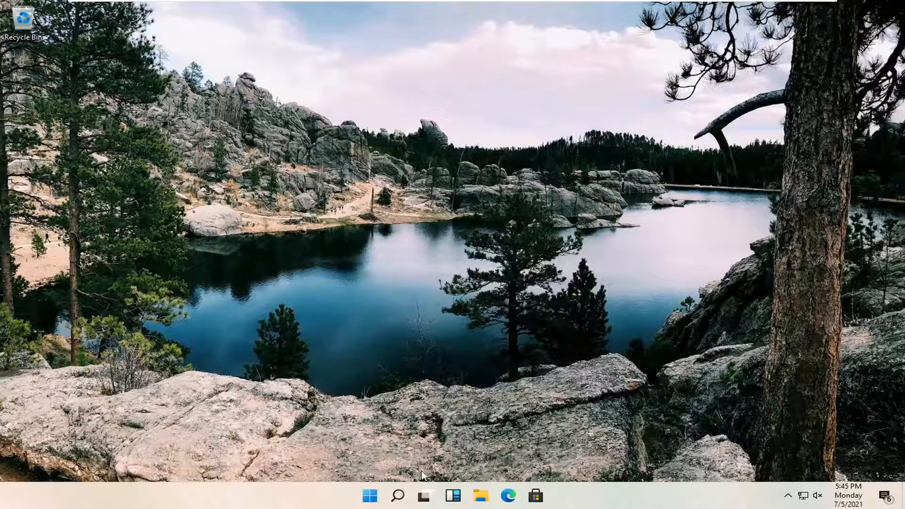
mouse_move(397, 495)
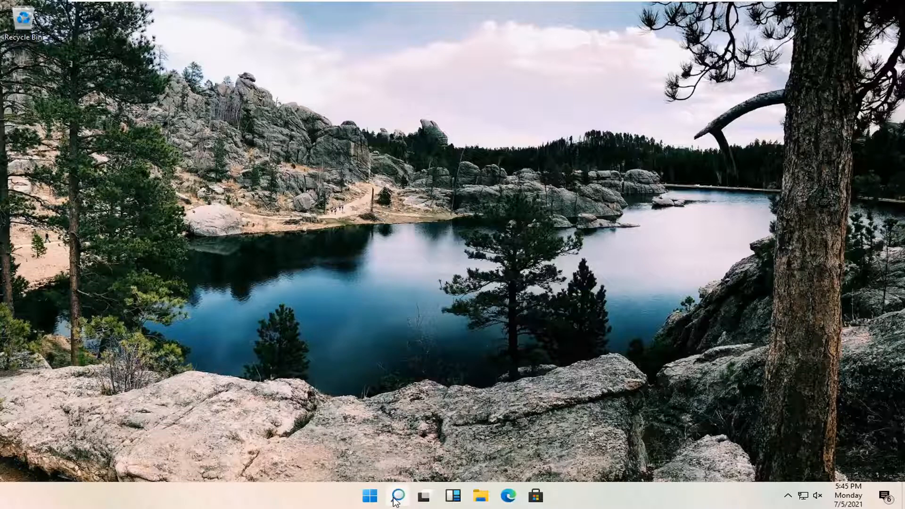
Launch Command Prompt as administrator from a 'cmd' search and approve the UAC prompt
type("cmd")
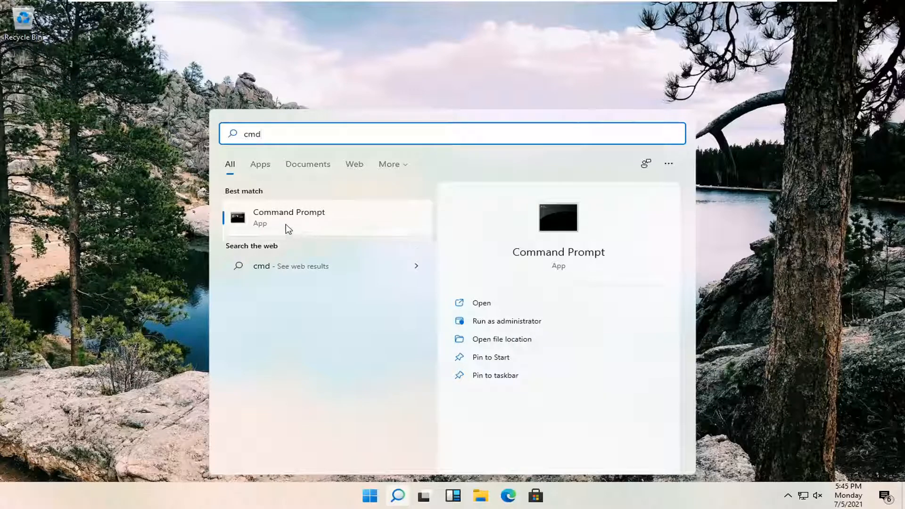
right_click(288, 217)
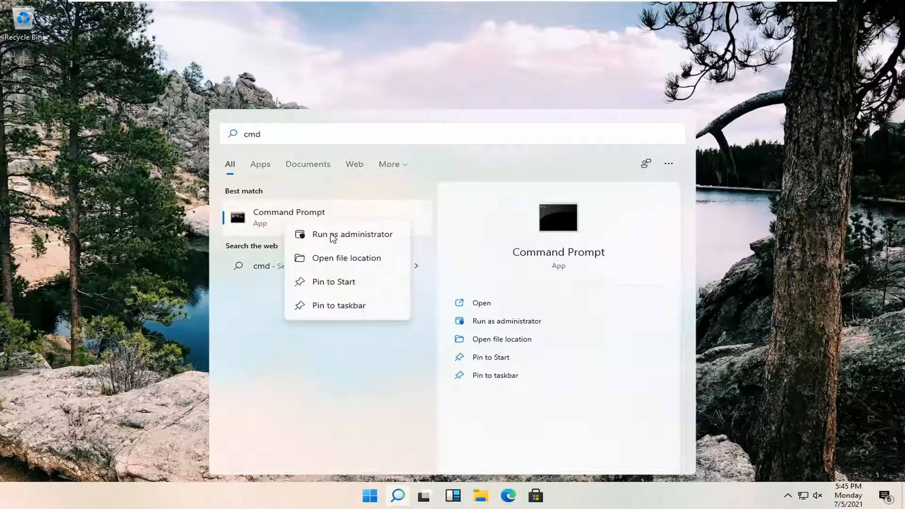
left_click(352, 234)
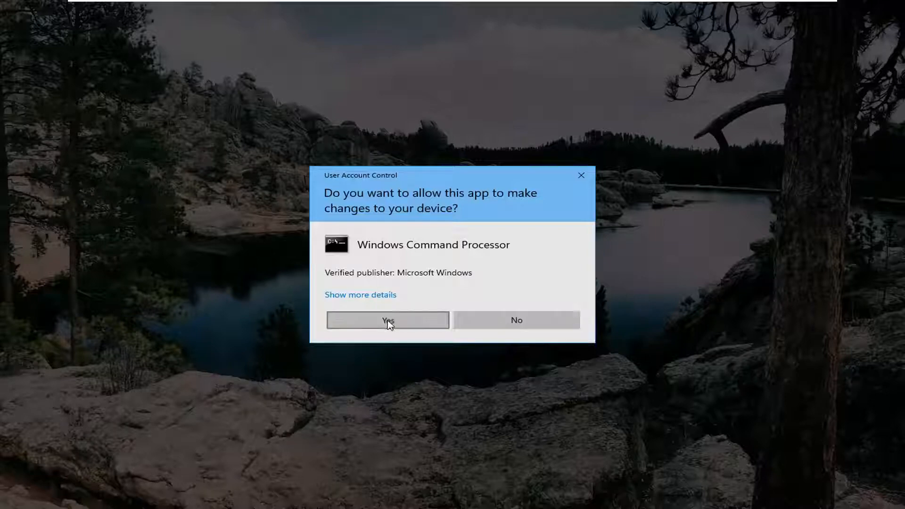
left_click(388, 320)
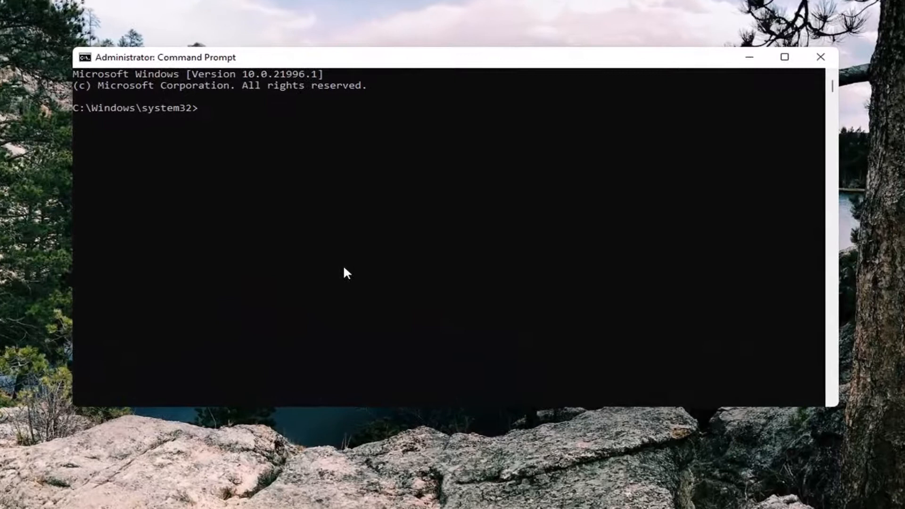
Enter 'ipconfig /flushdns' at the elevated prompt without running it yet
type("ipconfig /flus")
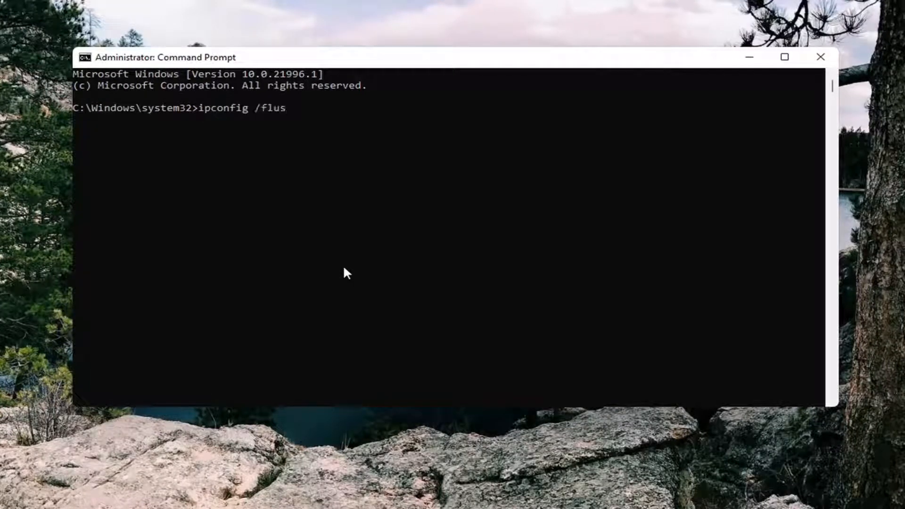
type("hdns")
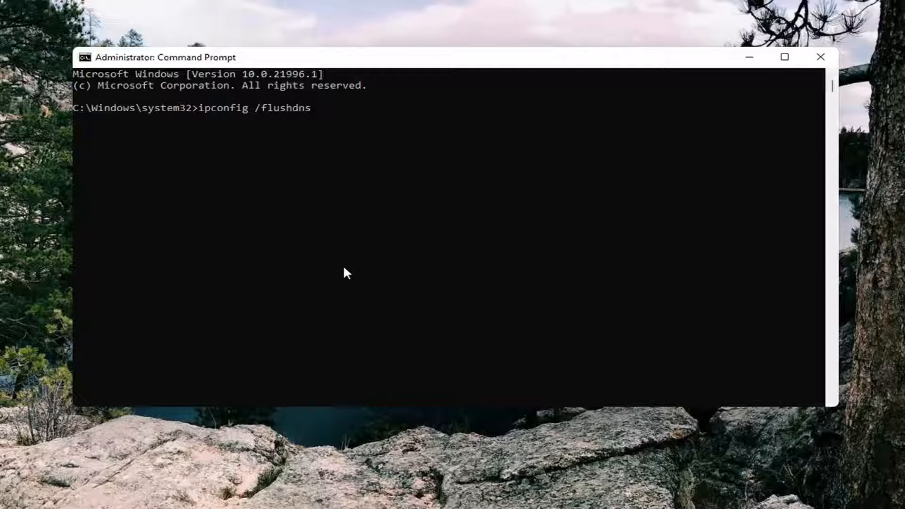
mouse_move(260, 116)
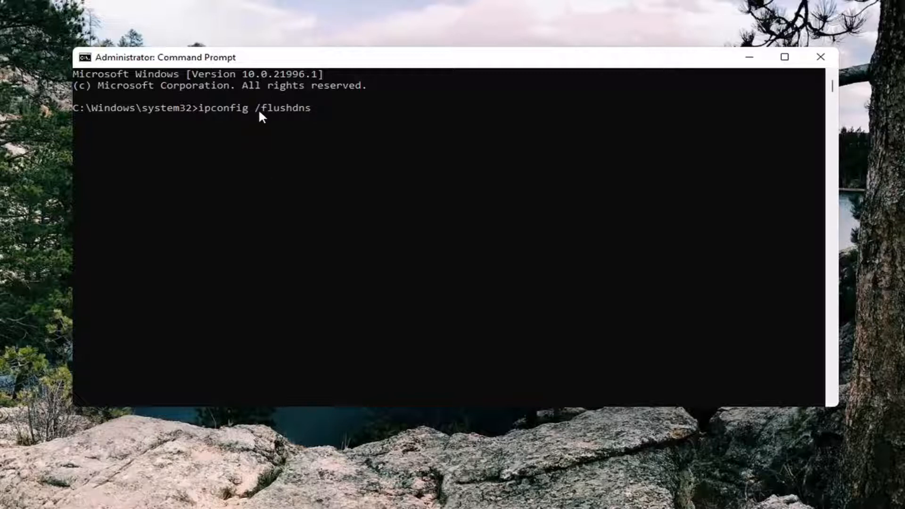
mouse_move(223, 119)
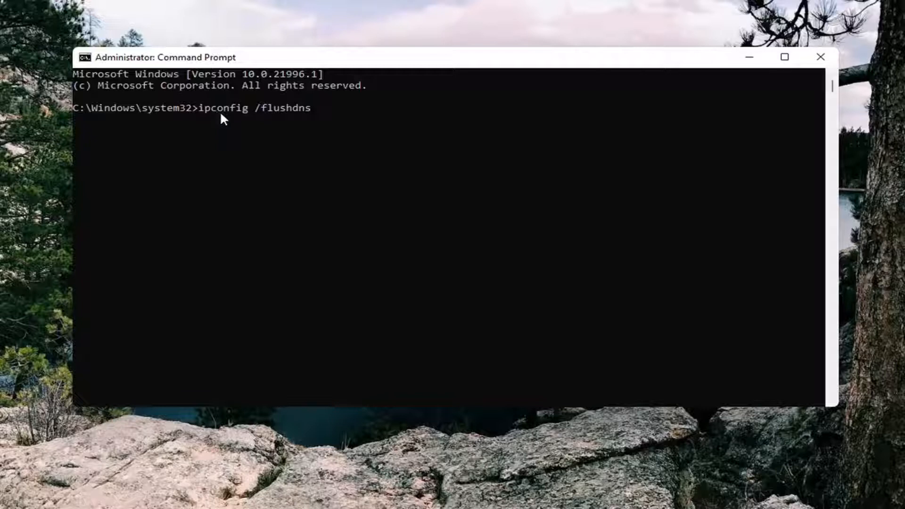
mouse_move(257, 124)
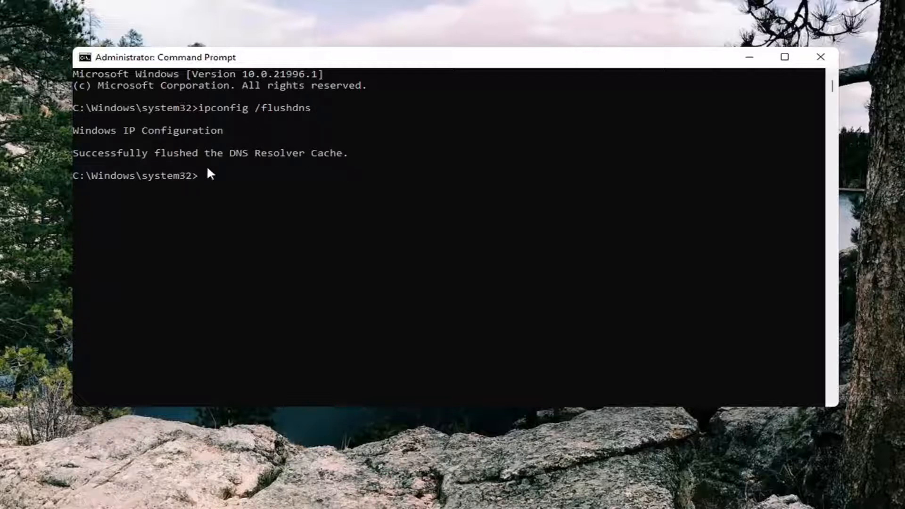
mouse_move(340, 215)
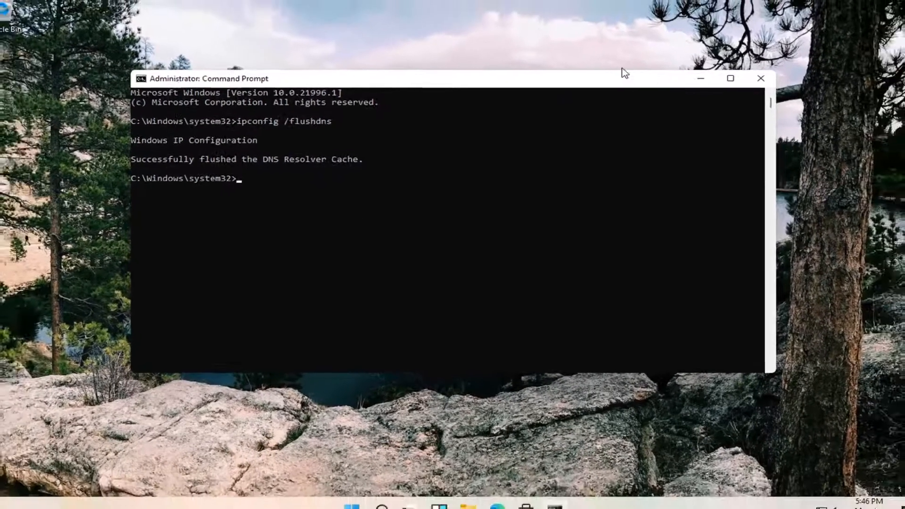
Close the Command Prompt window after the DNS cache flush succeeded
left_click(760, 79)
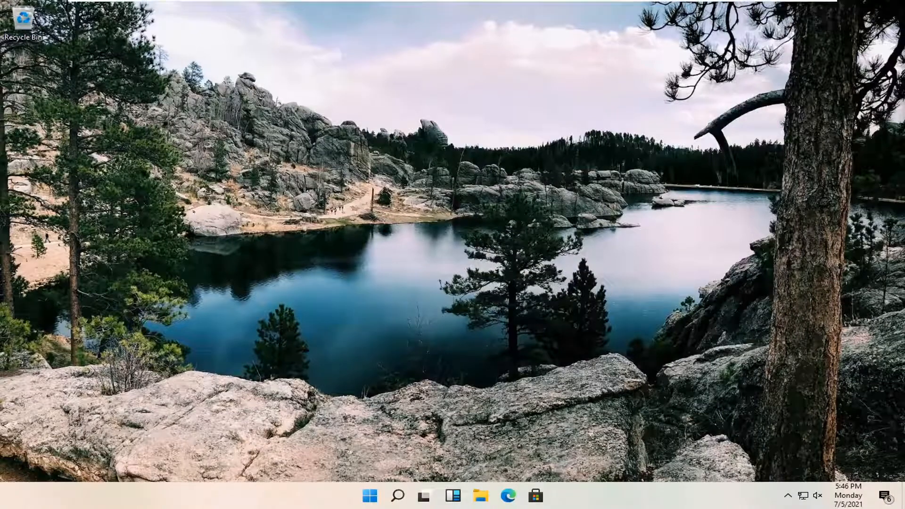